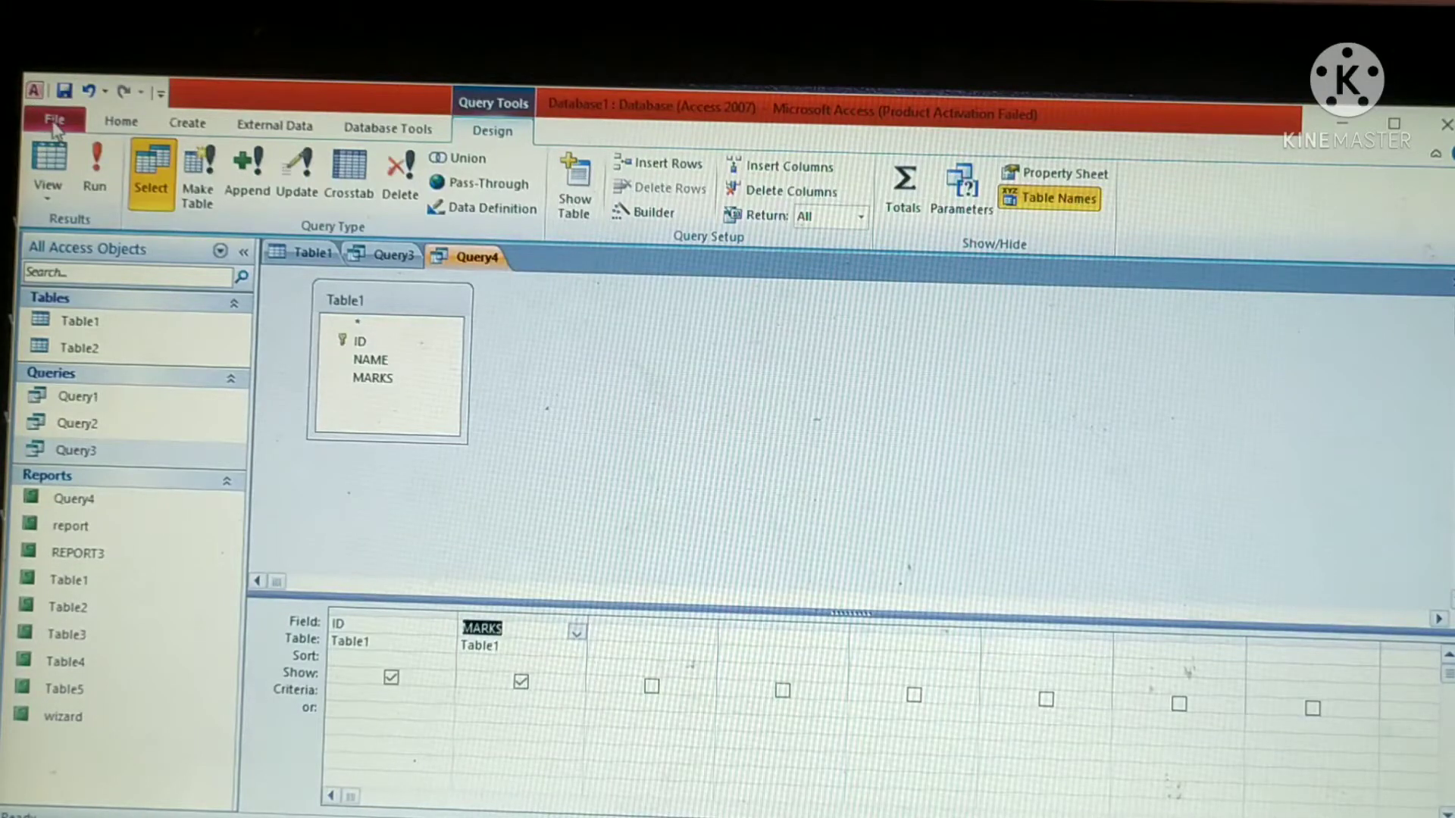
Save the ID and MARKS query from Table1 under the name Query4
{"action": "left_click", "coordinate": [54, 120]}
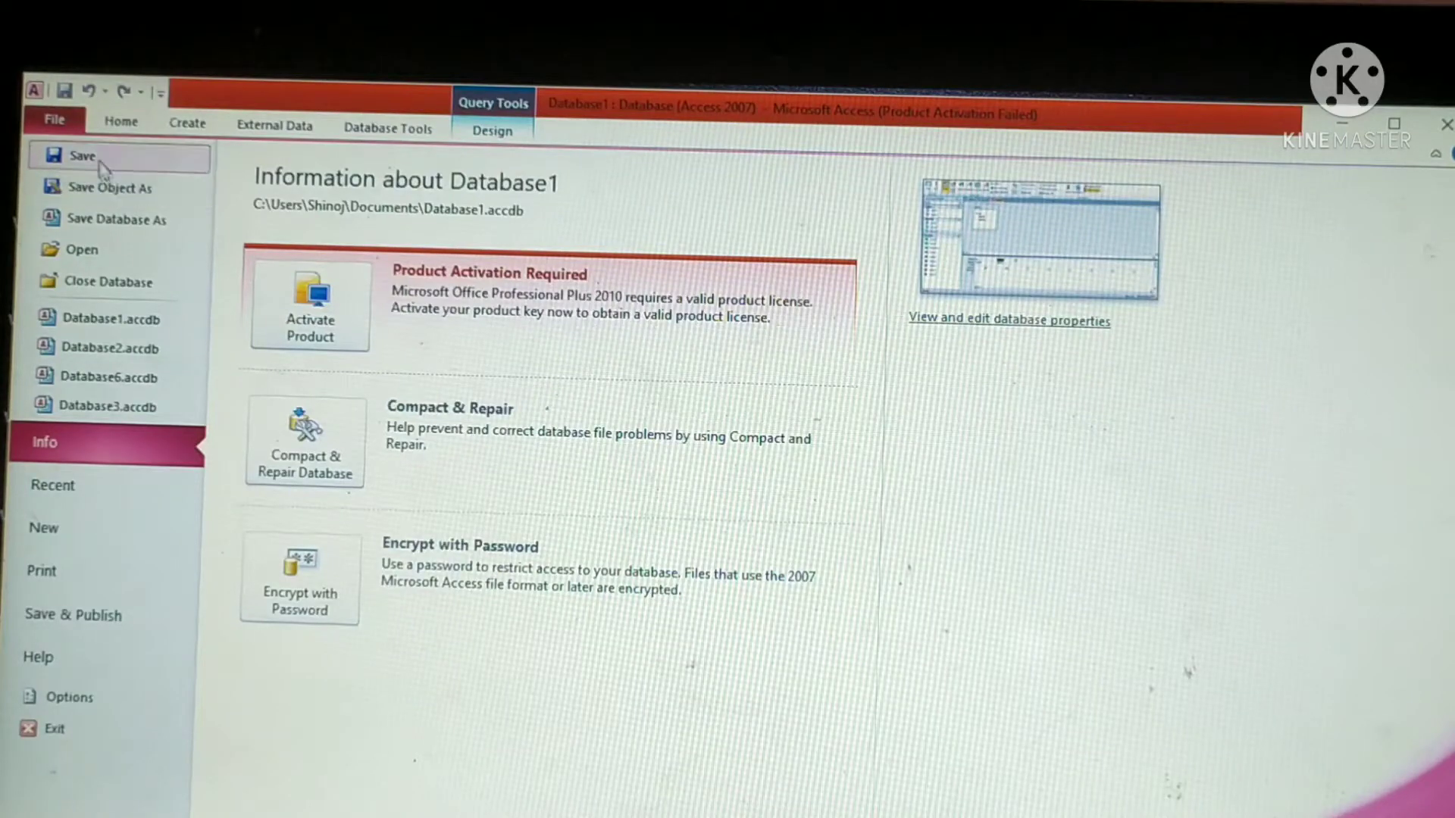
{"action": "left_click", "coordinate": [82, 154]}
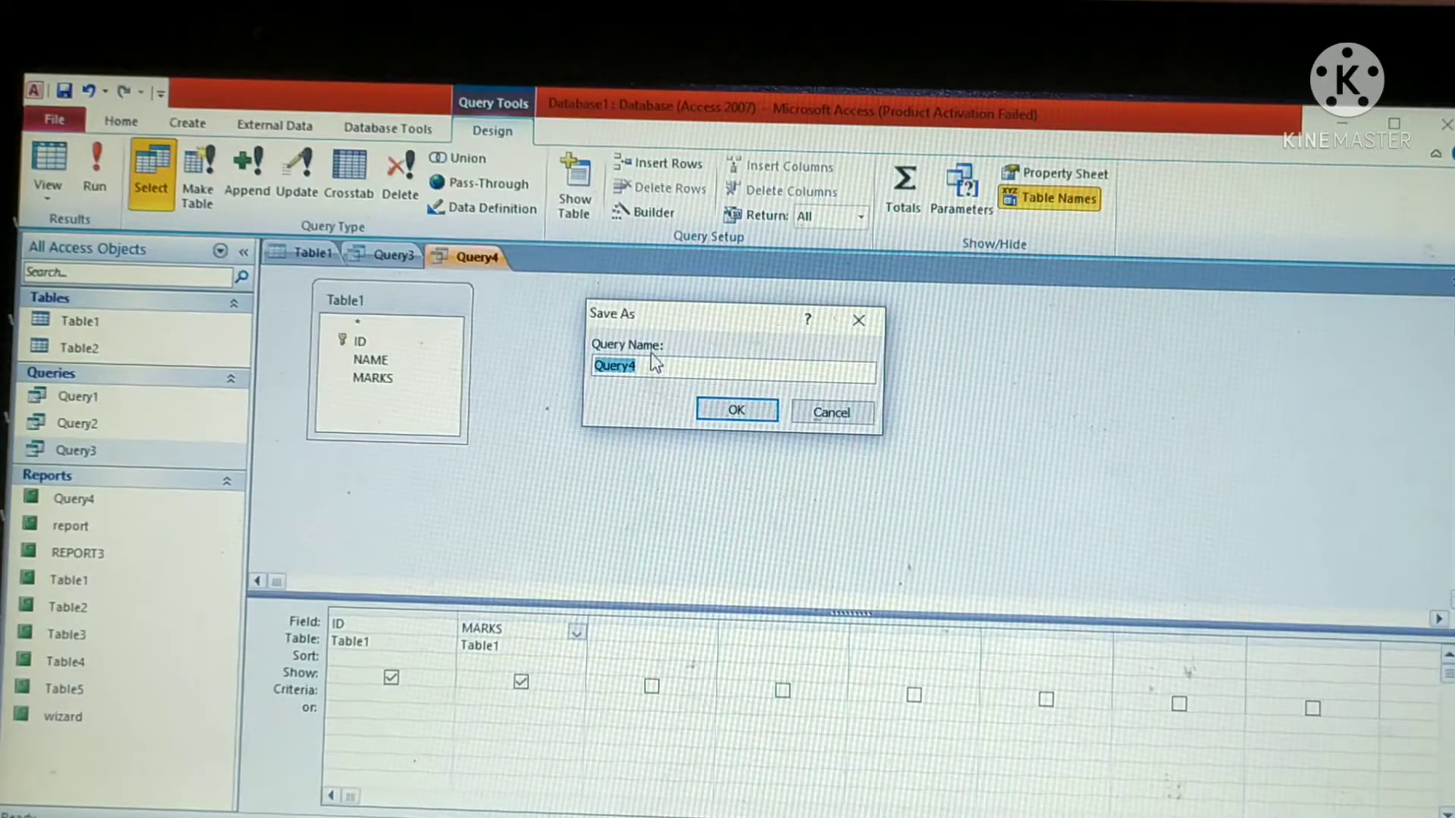
{"action": "mouse_move", "coordinate": [569, 468]}
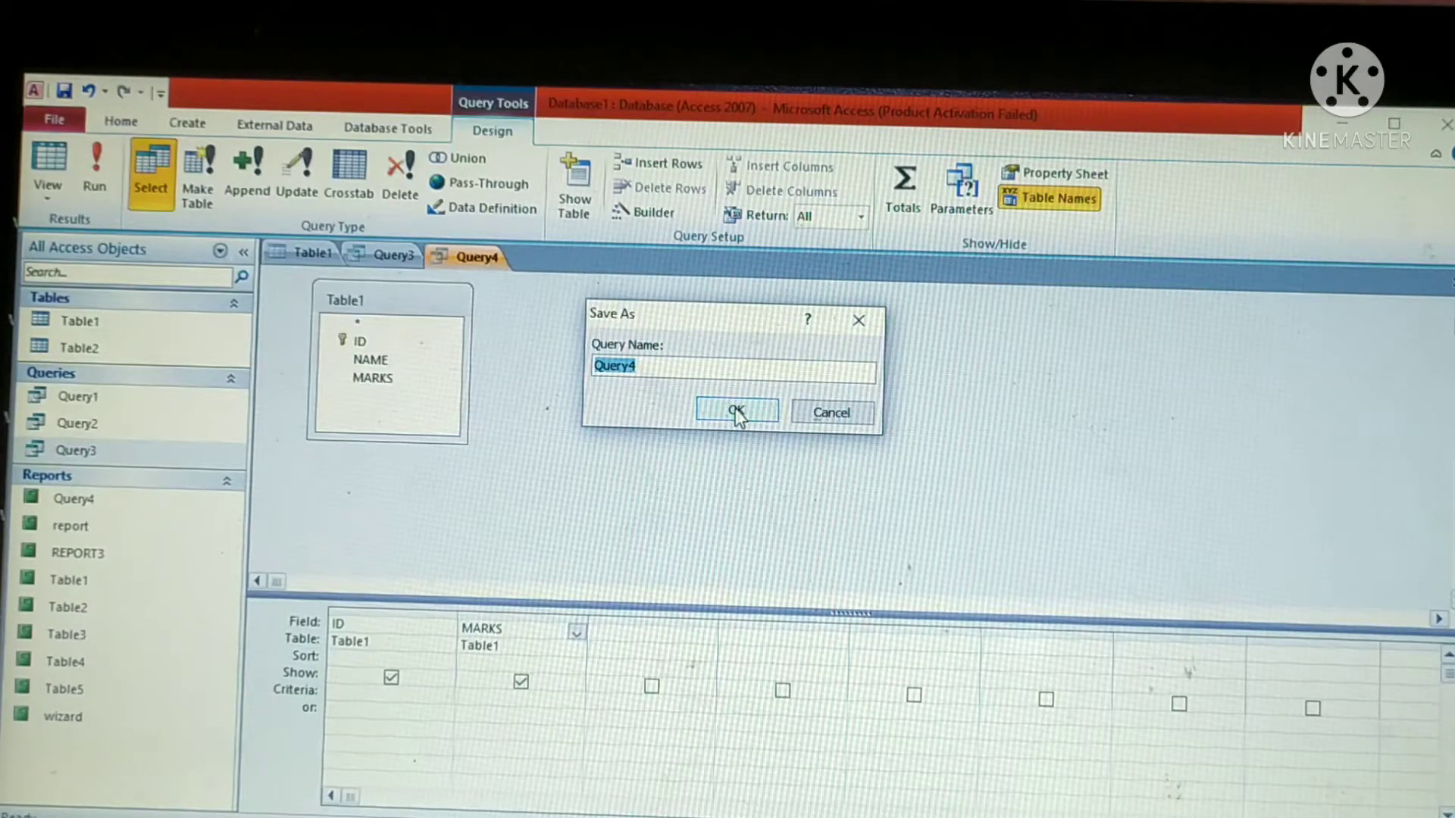
{"action": "left_click", "coordinate": [736, 413]}
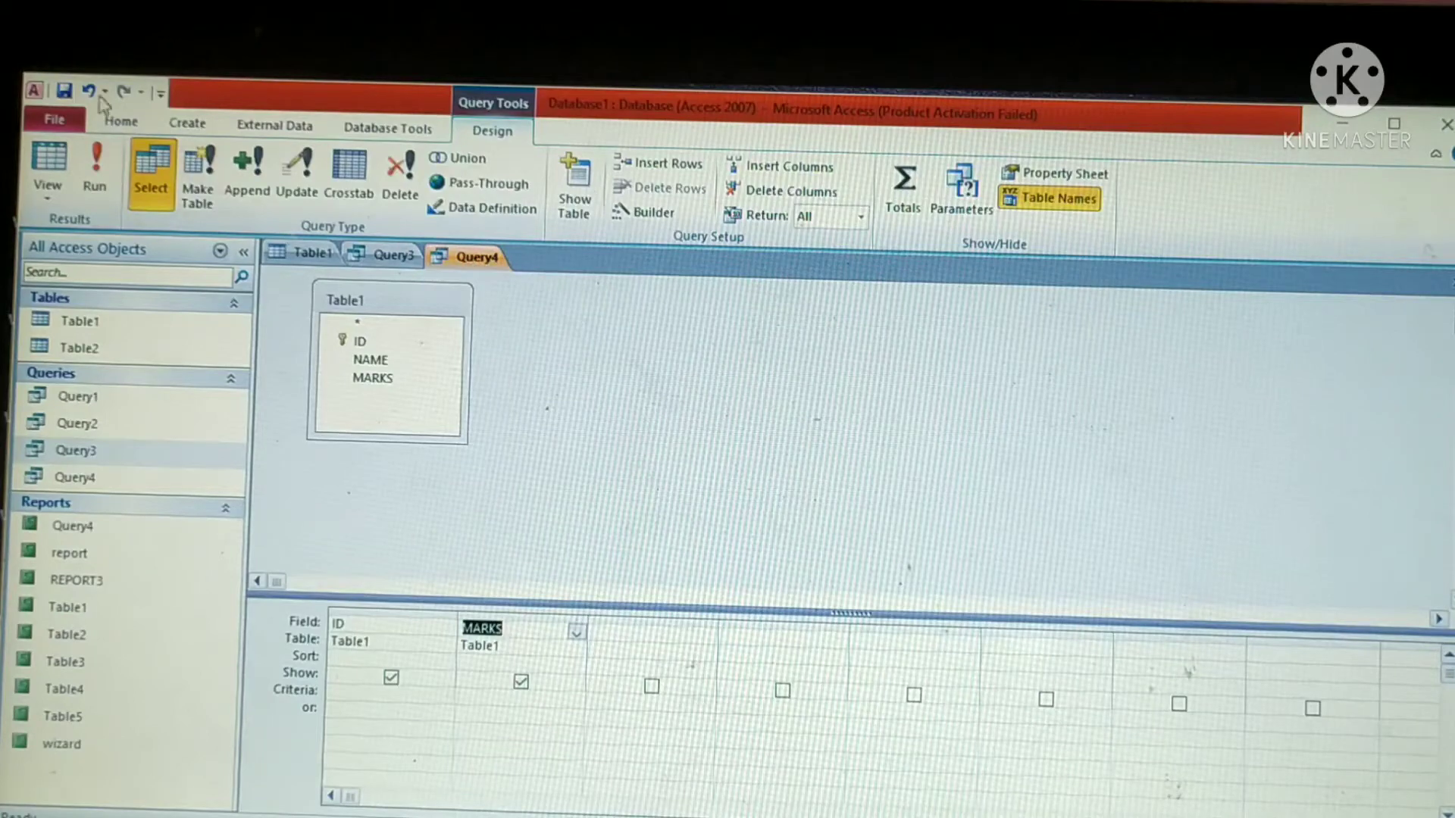
{"action": "left_click", "coordinate": [53, 119]}
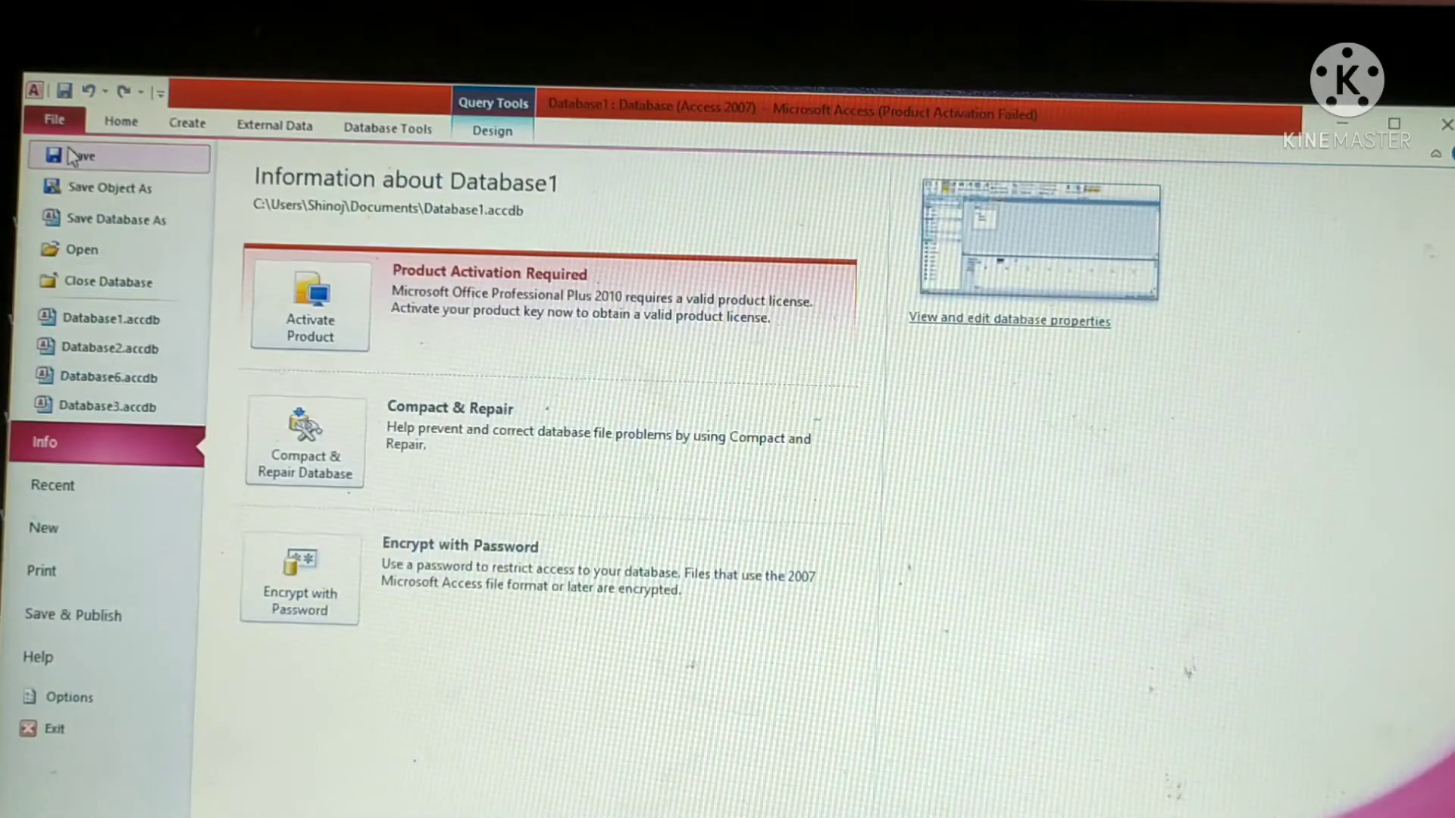
{"action": "mouse_move", "coordinate": [121, 166]}
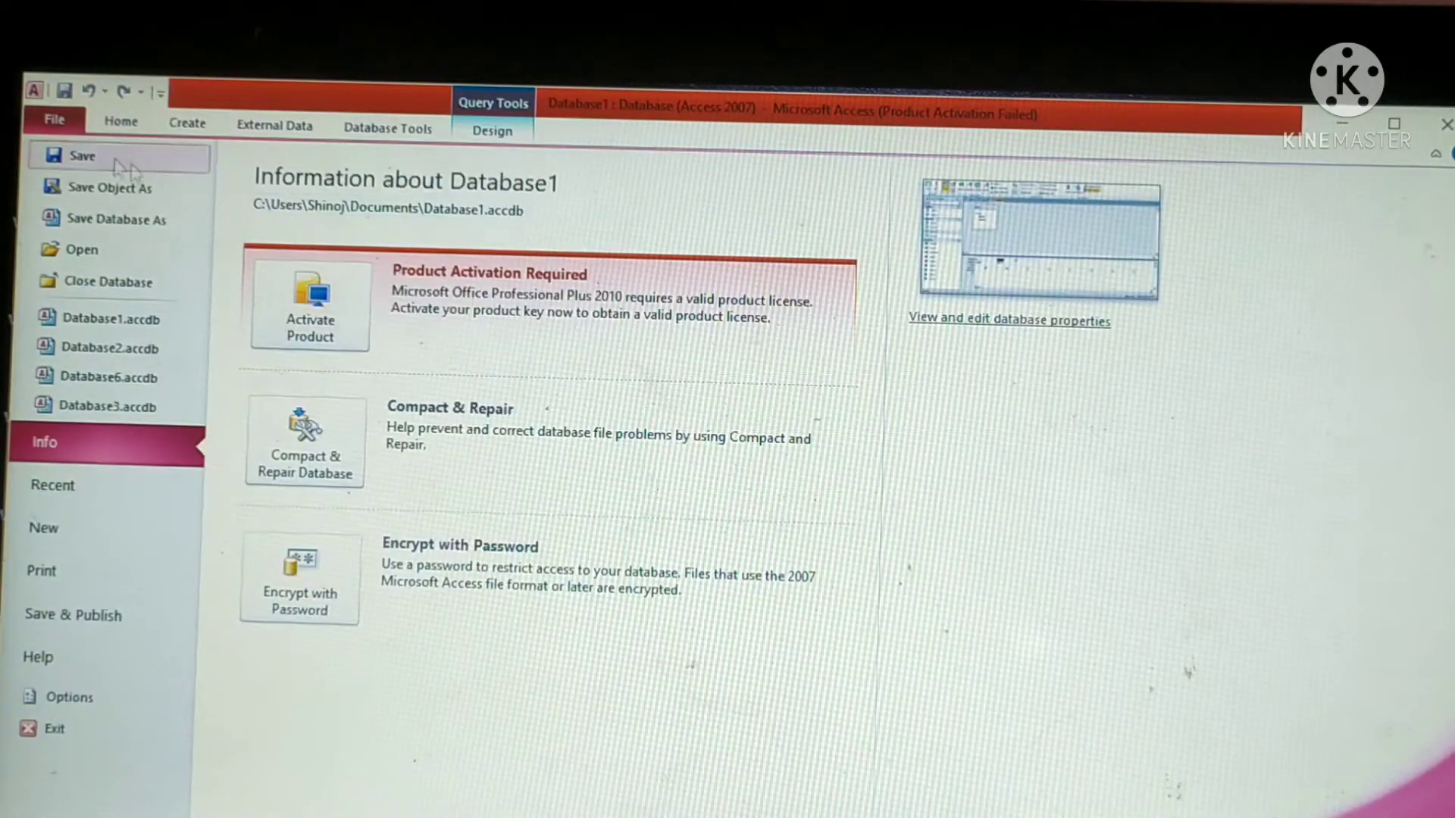
{"action": "left_click", "coordinate": [120, 120]}
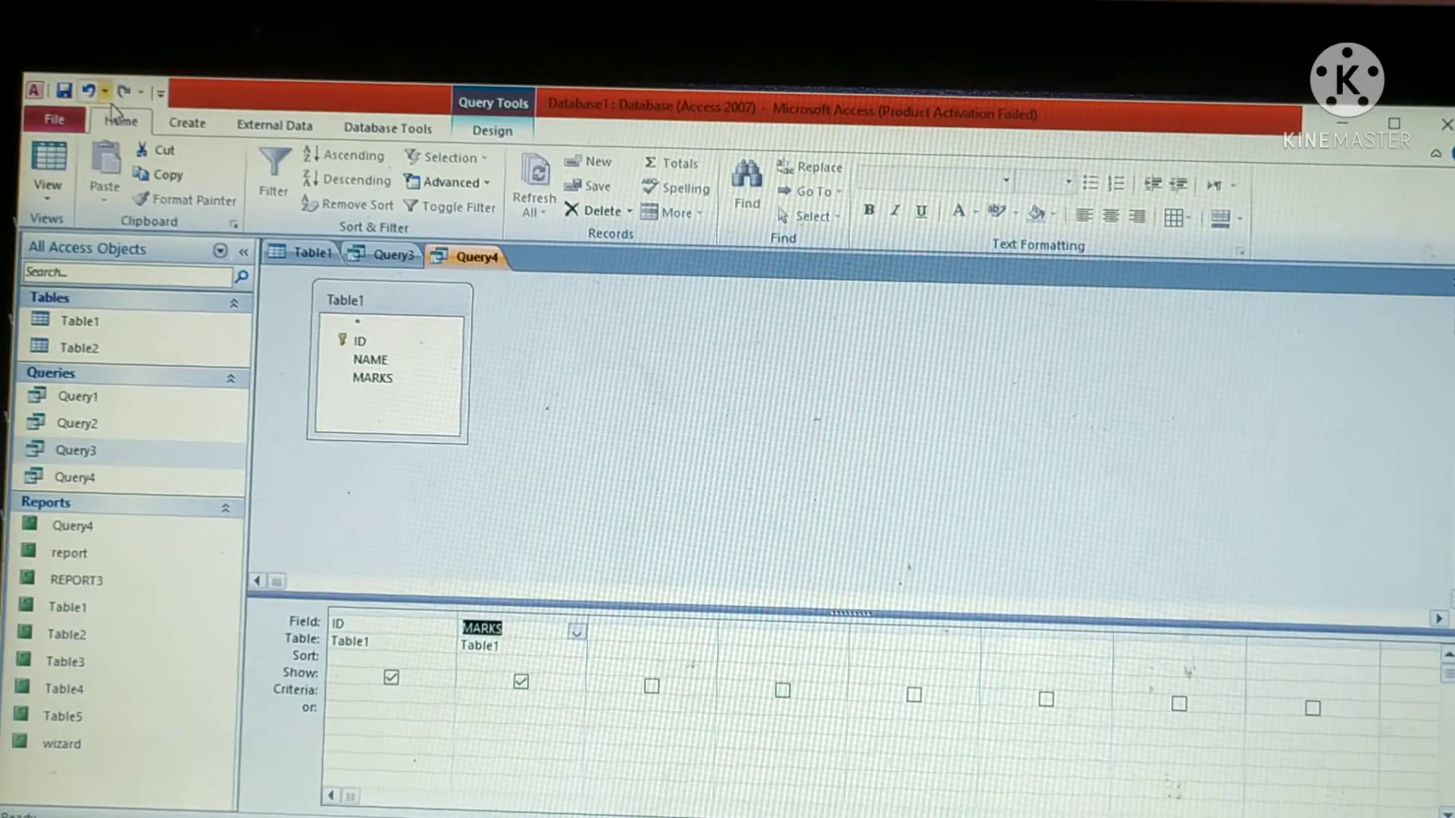
{"action": "mouse_move", "coordinate": [88, 91]}
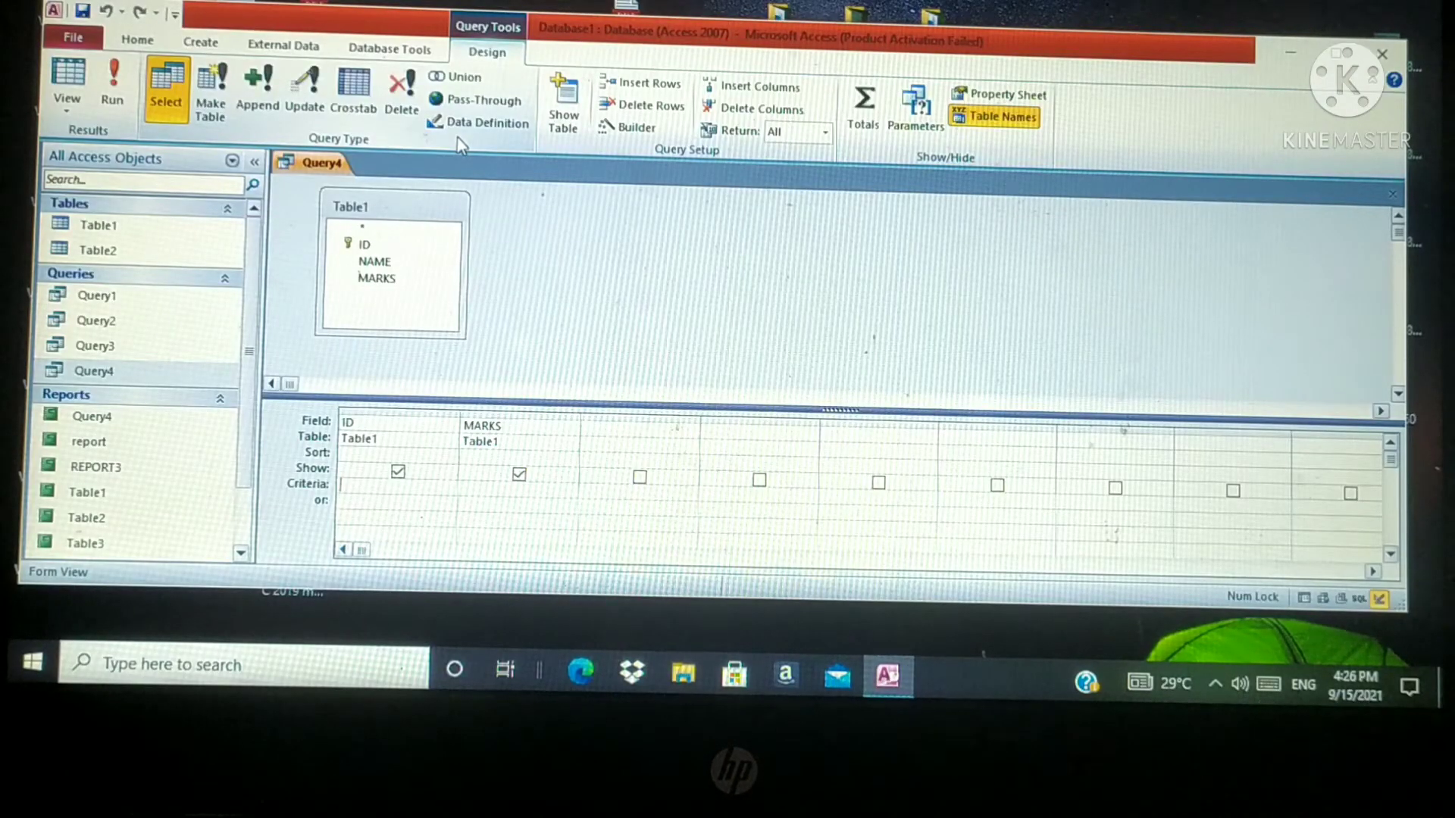
{"action": "mouse_move", "coordinate": [467, 170]}
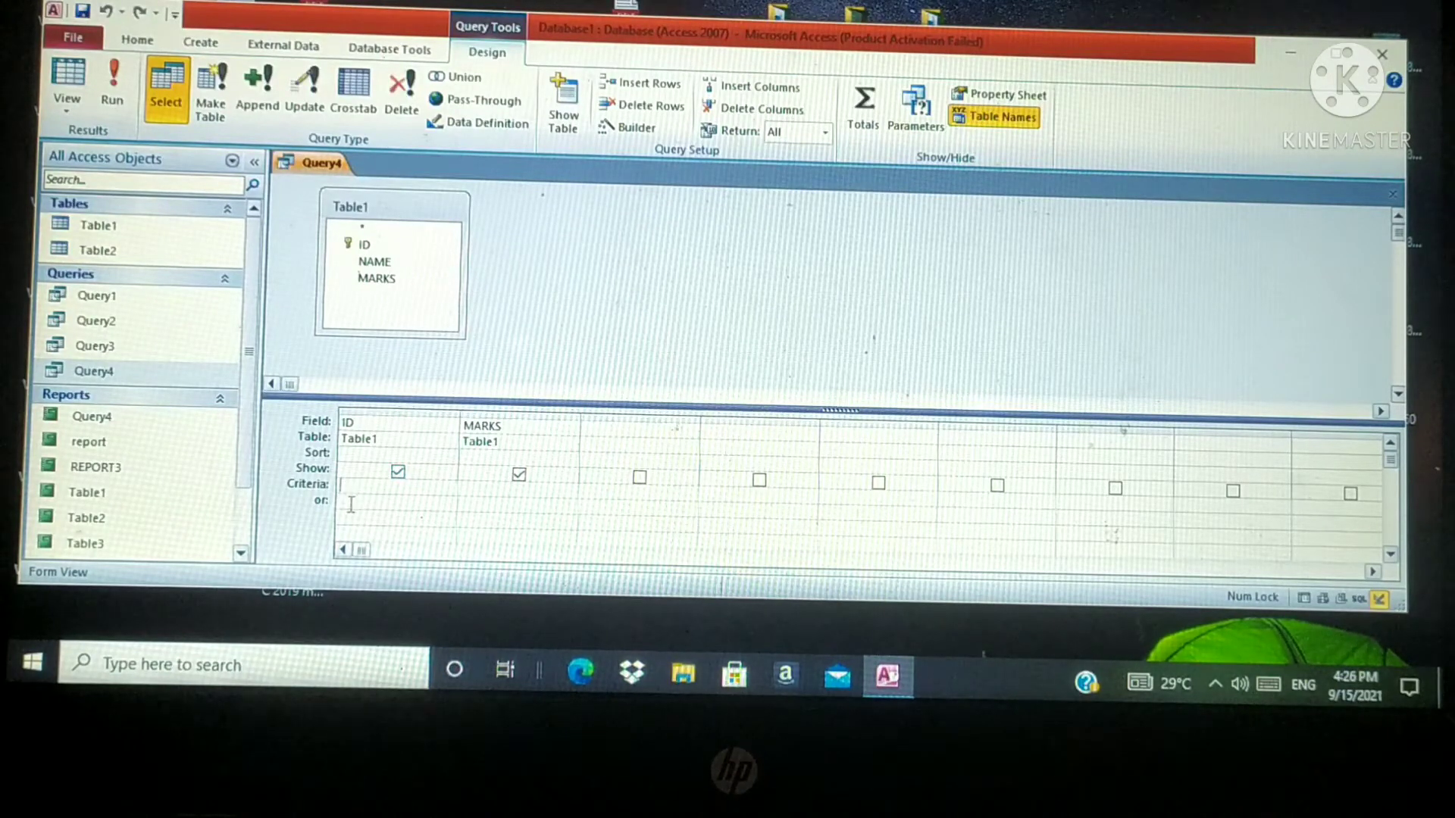
{"action": "mouse_move", "coordinate": [303, 495]}
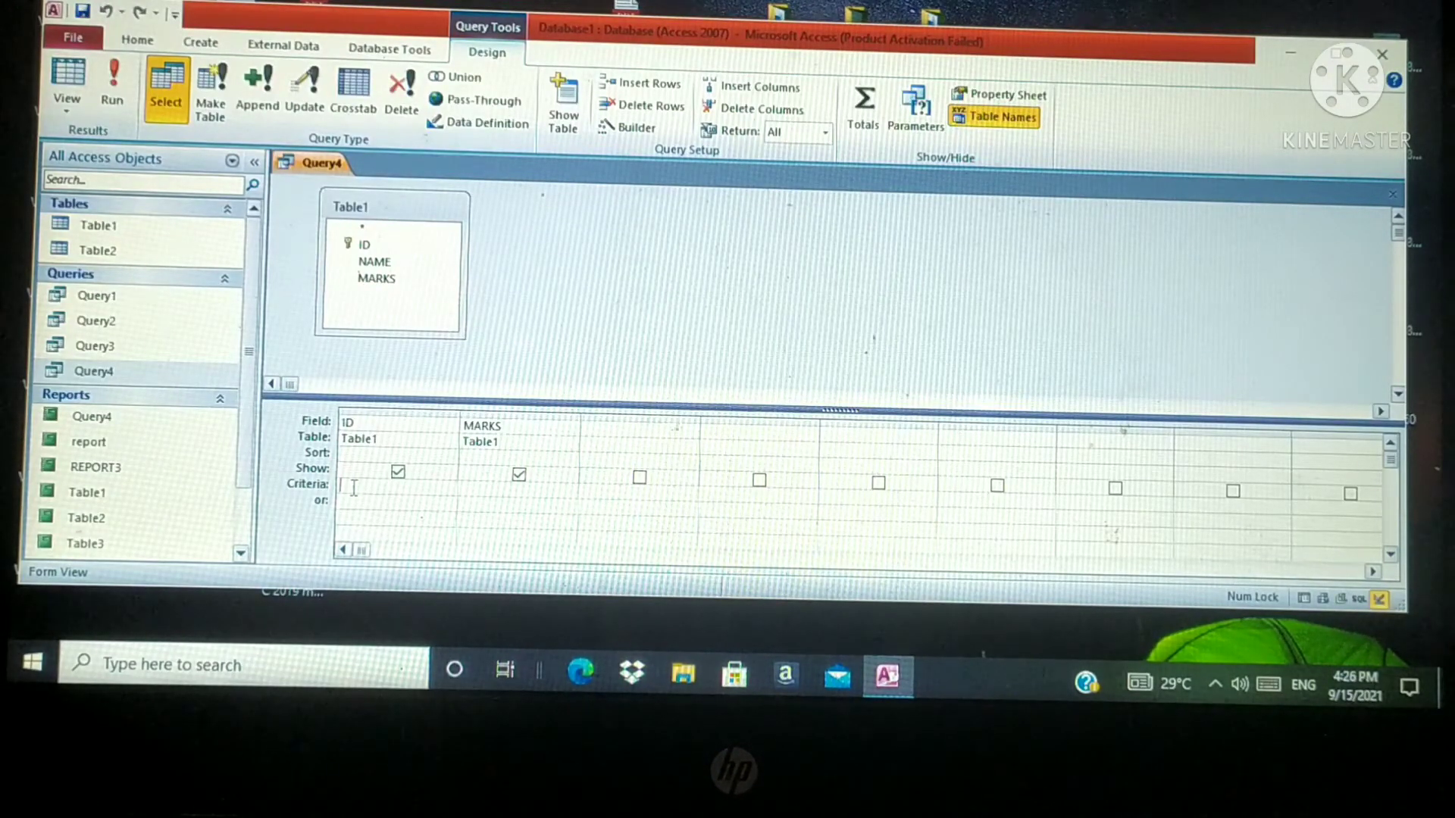
Enter 1 as the ID field's criterion in Query4
{"action": "type", "text": "1"}
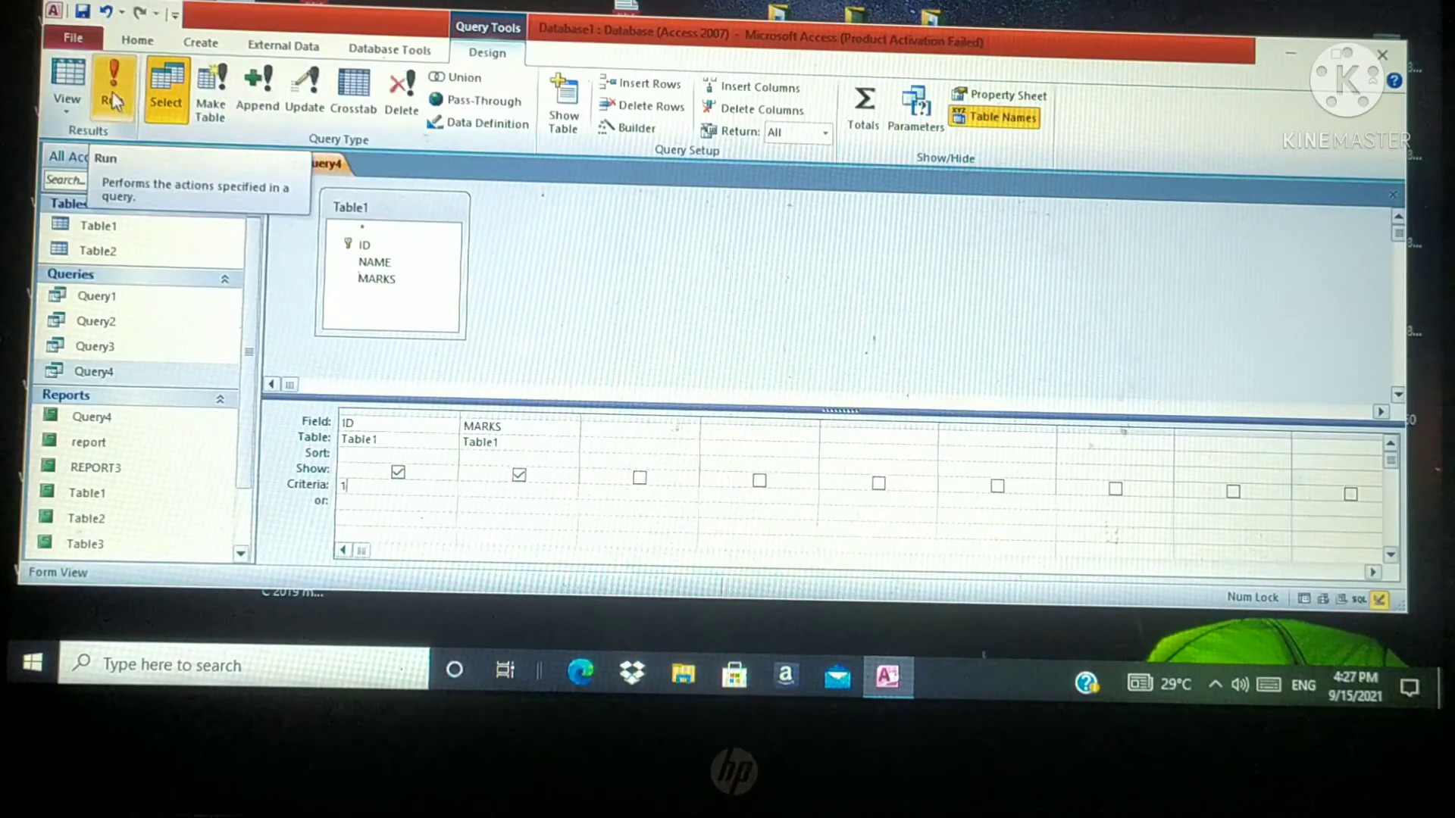
Run Query4 to return the single record ID 1 with MARKS 50
{"action": "left_click", "coordinate": [113, 83]}
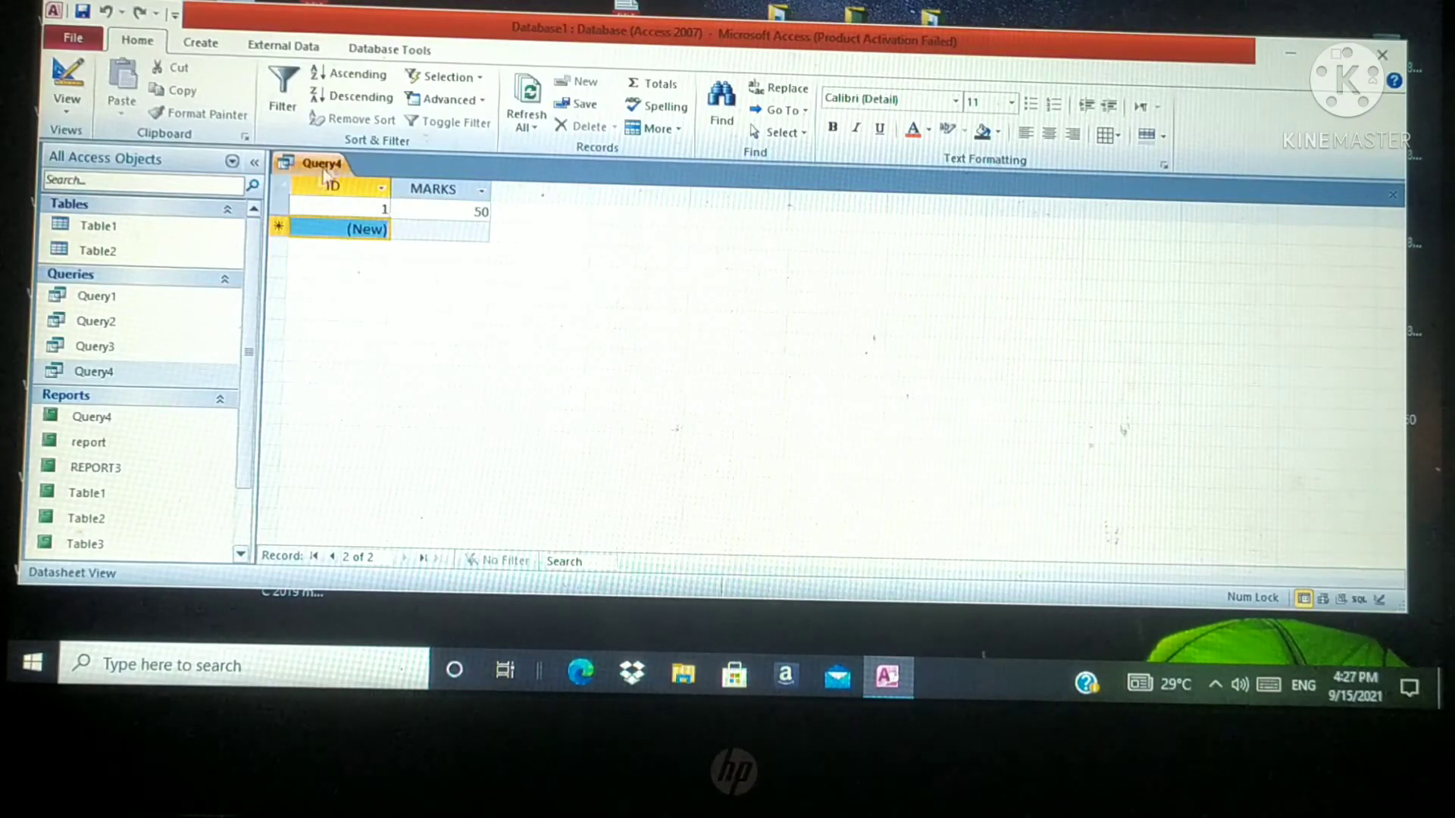
Switch Query4 to Design View and change the ID criterion from 1 to 3
{"action": "right_click", "coordinate": [320, 163]}
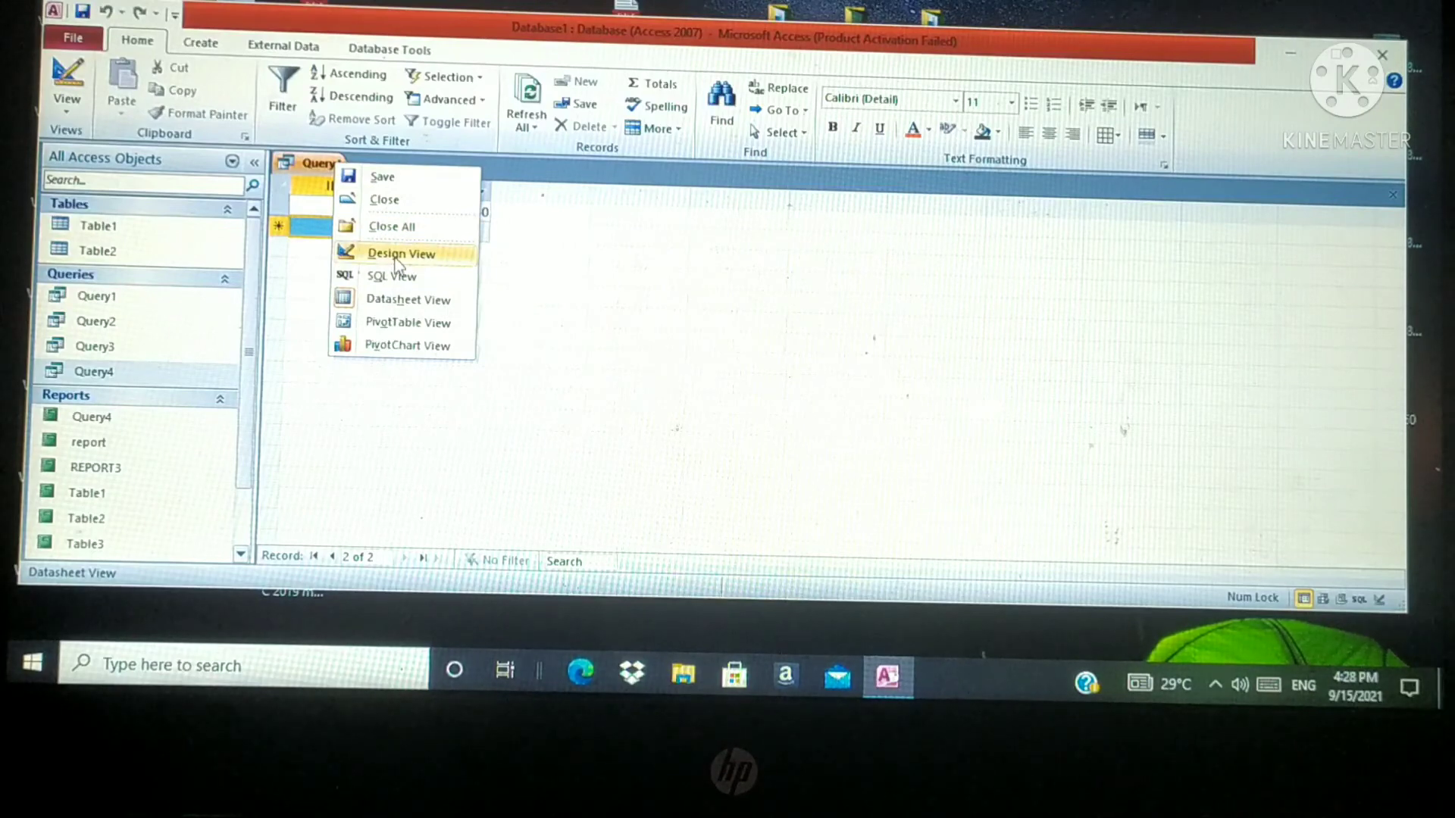
{"action": "left_click", "coordinate": [401, 253]}
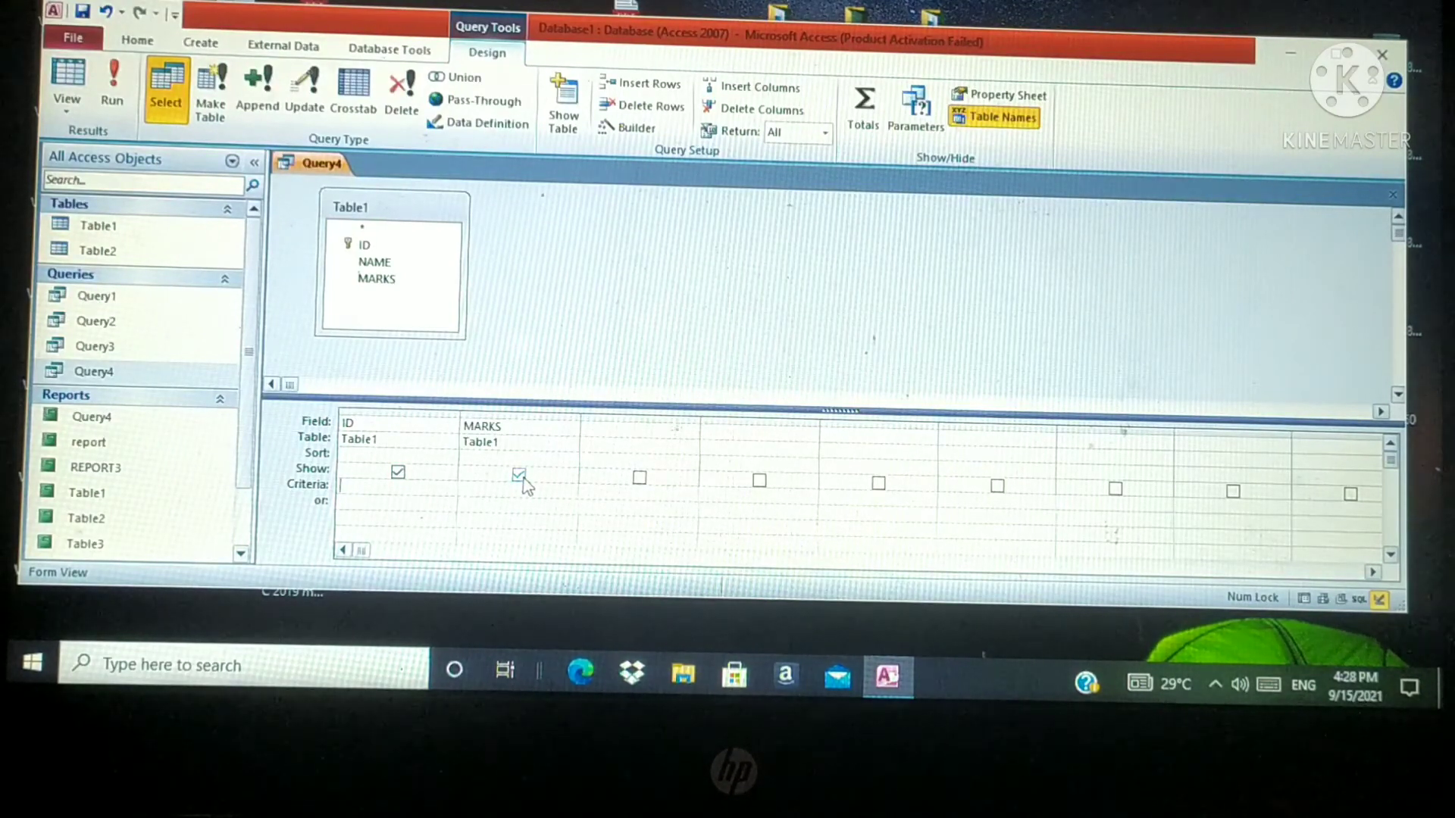
{"action": "type", "text": "3"}
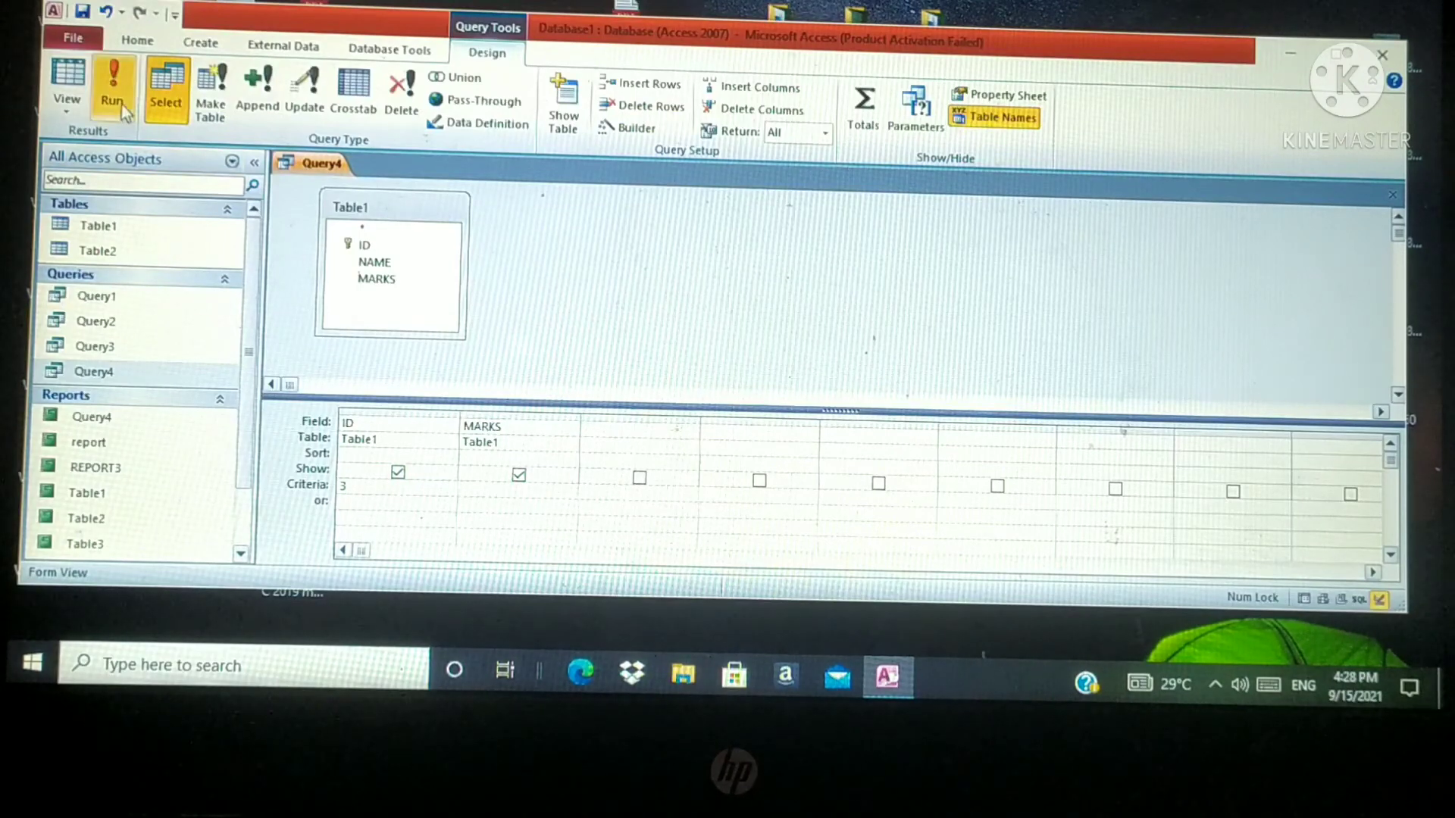
Run Query4 and inspect the returned record: ID 3 with MARKS 45
{"action": "left_click", "coordinate": [111, 88]}
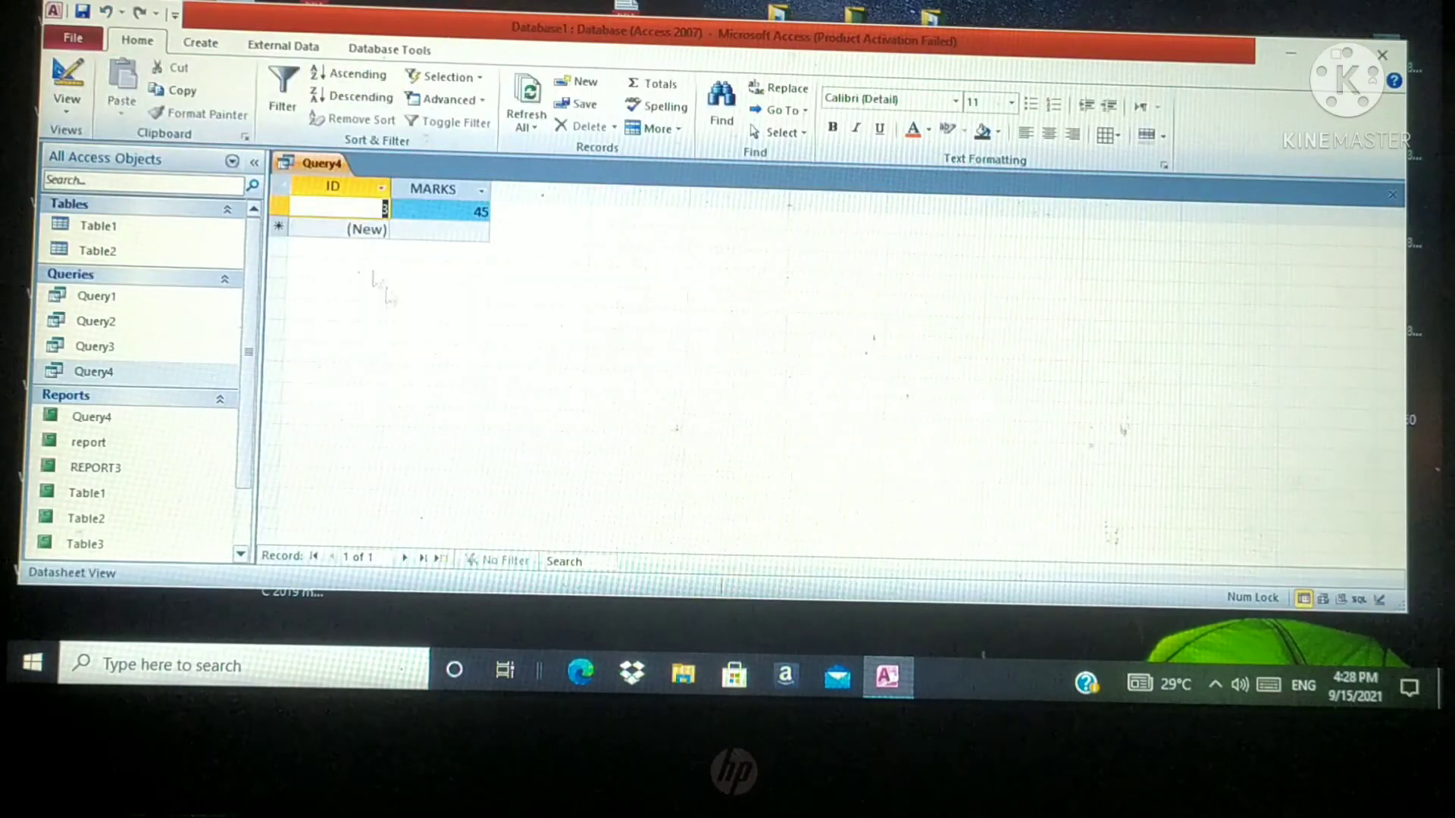
{"action": "type", "text": "3"}
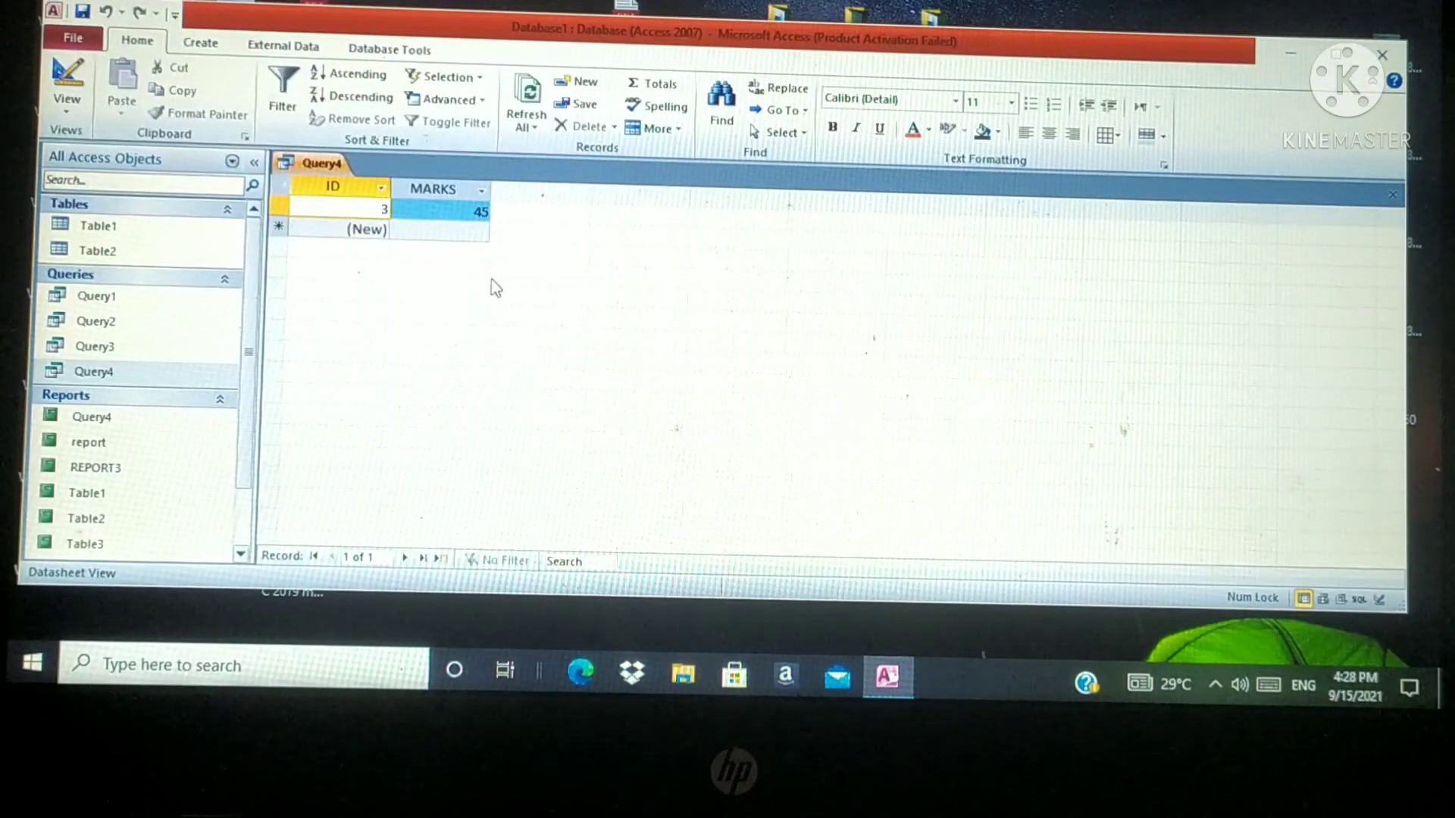
{"action": "left_click", "coordinate": [357, 210]}
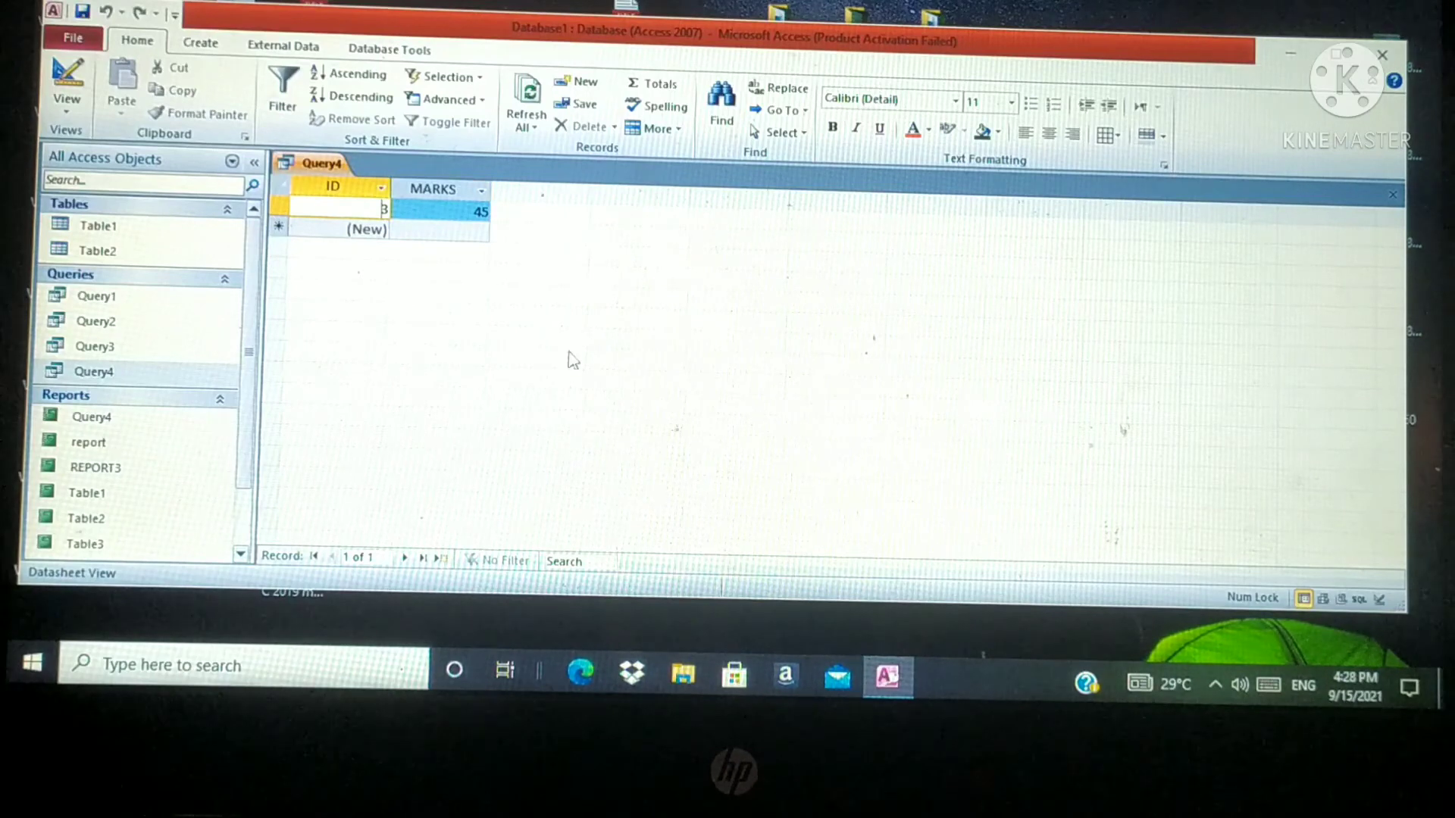
{"action": "mouse_move", "coordinate": [498, 279]}
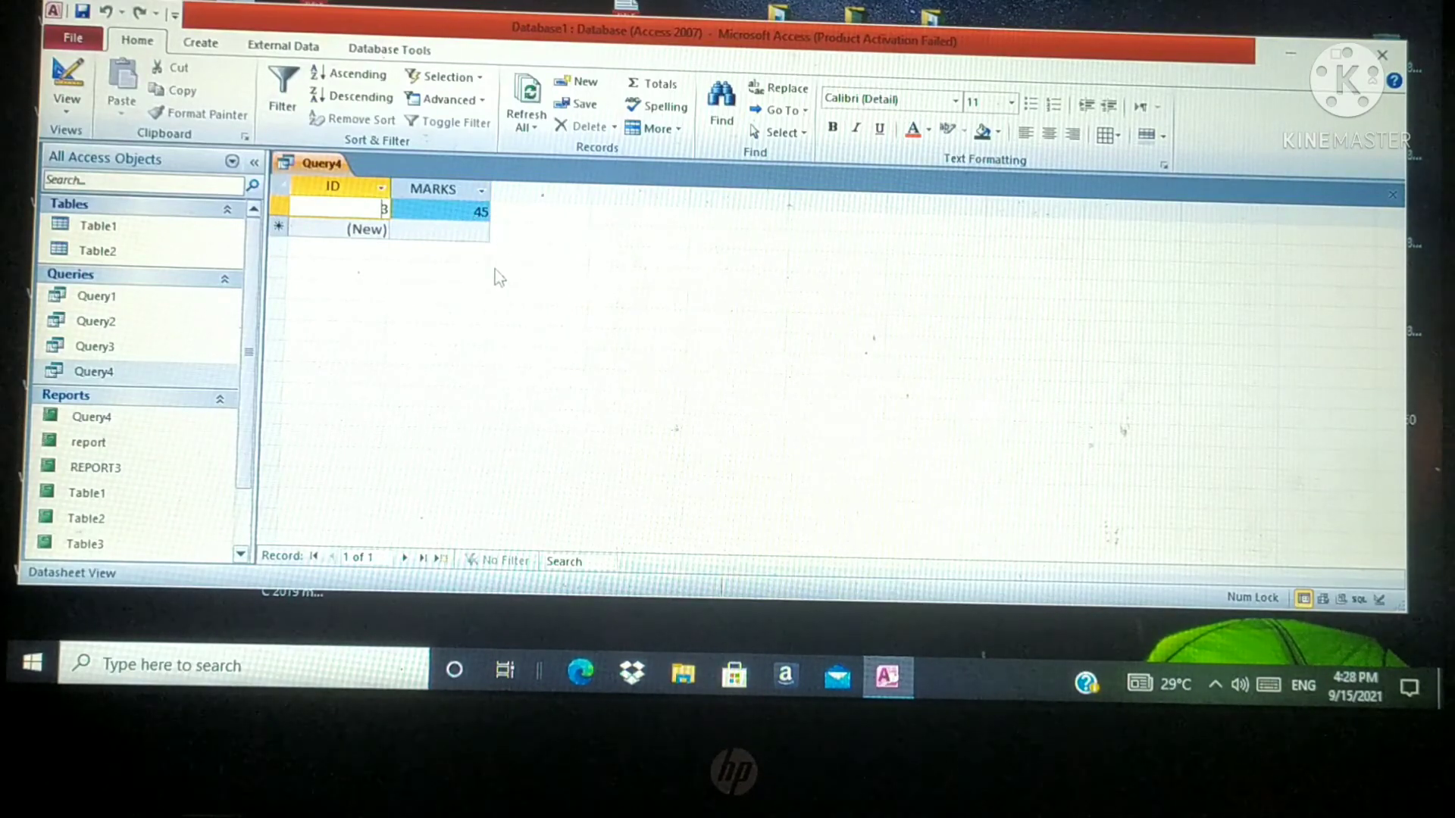
{"action": "left_click", "coordinate": [438, 229]}
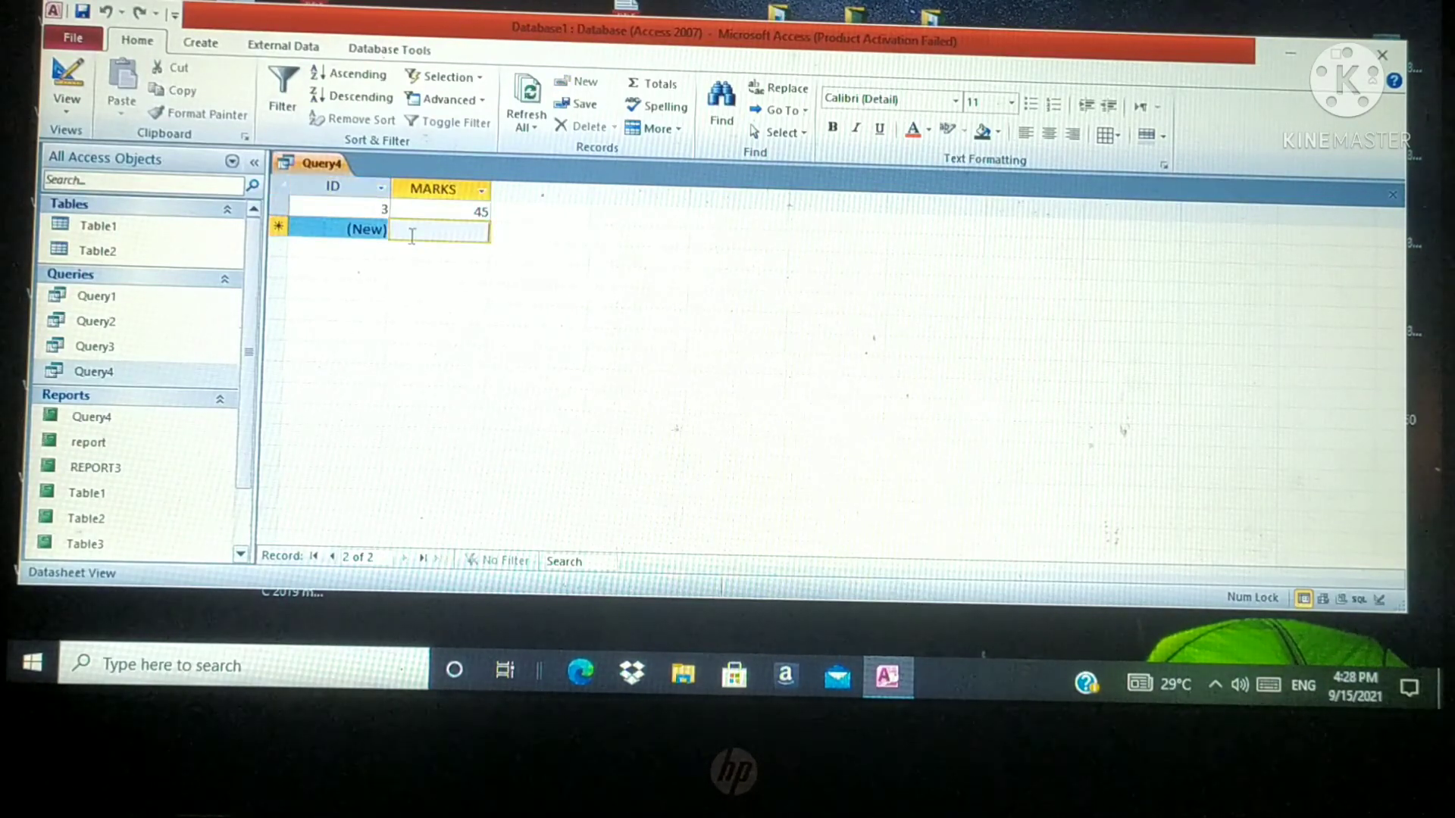